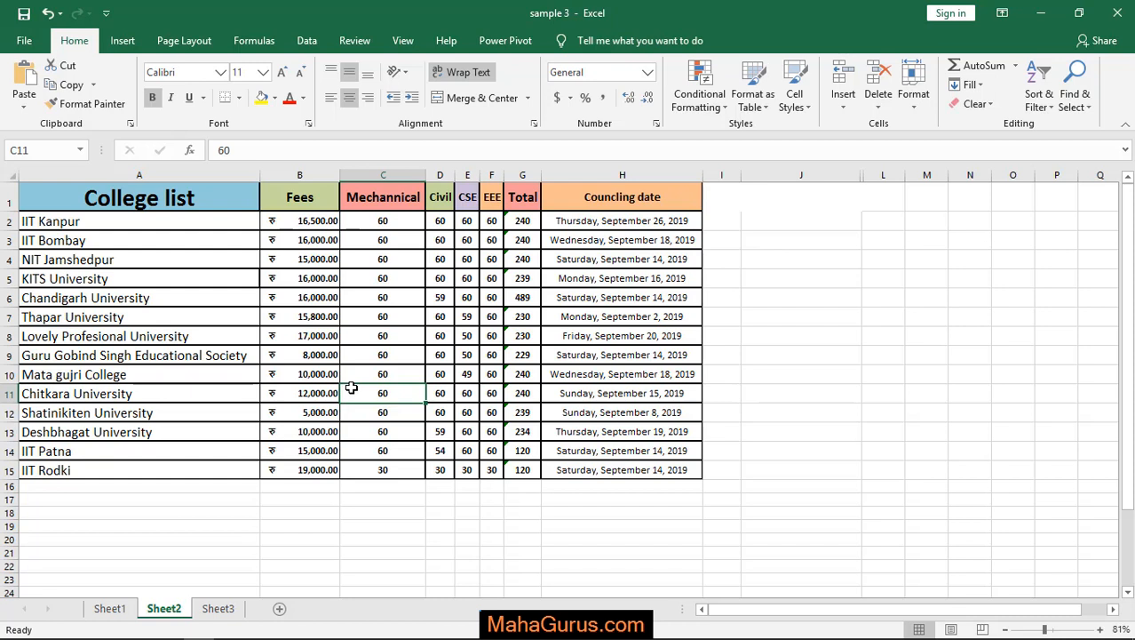
Step: Switch to the Page Layout ribbon to reach the page setup options
left_click(185, 39)
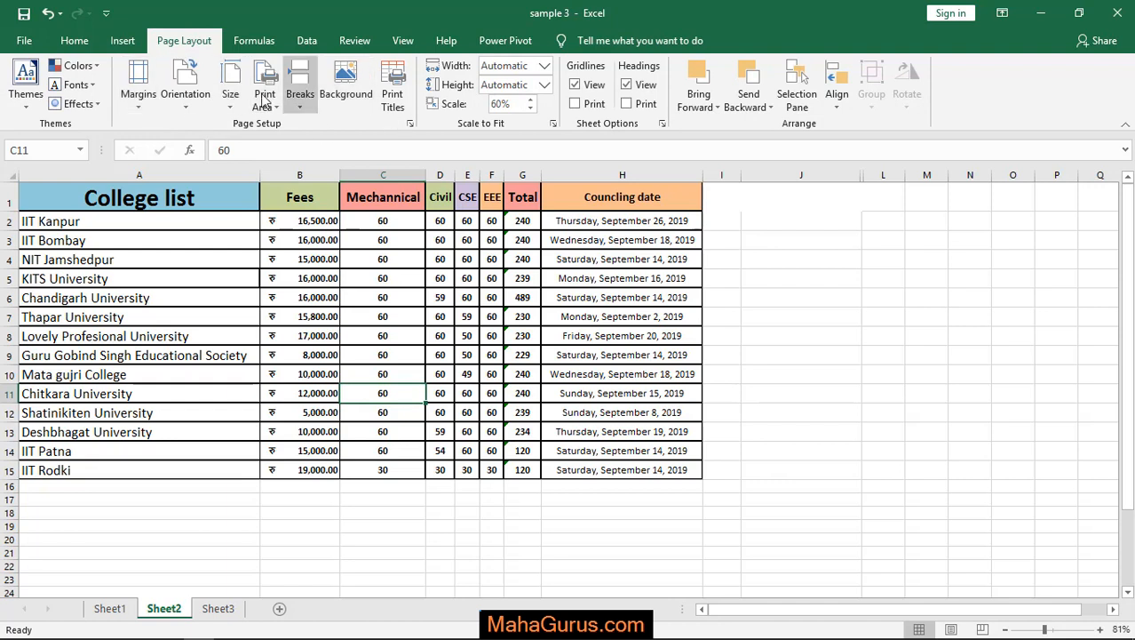
mouse_move(231, 80)
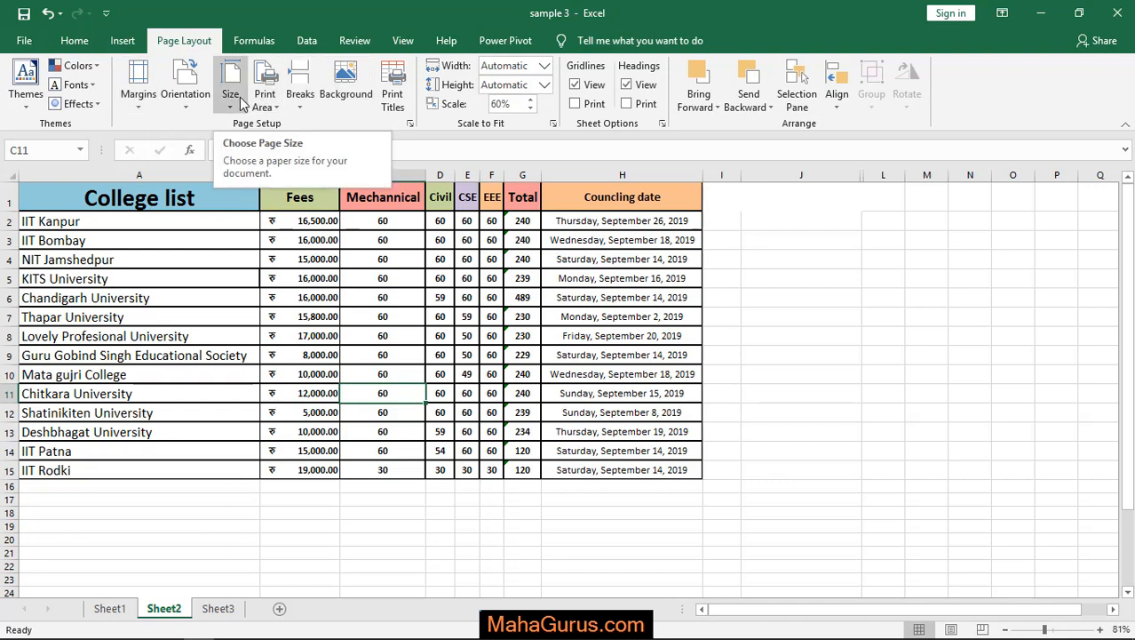
Step: Choose Letter (8.5" x 11") as the paper size and go to the print preview
left_click(231, 85)
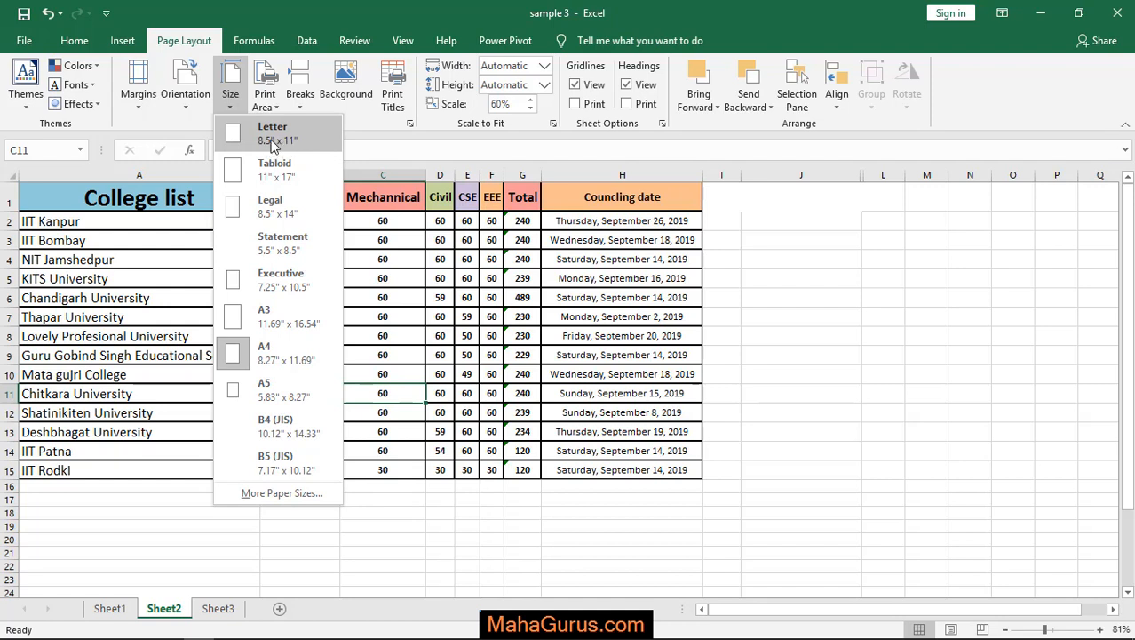
mouse_move(302, 146)
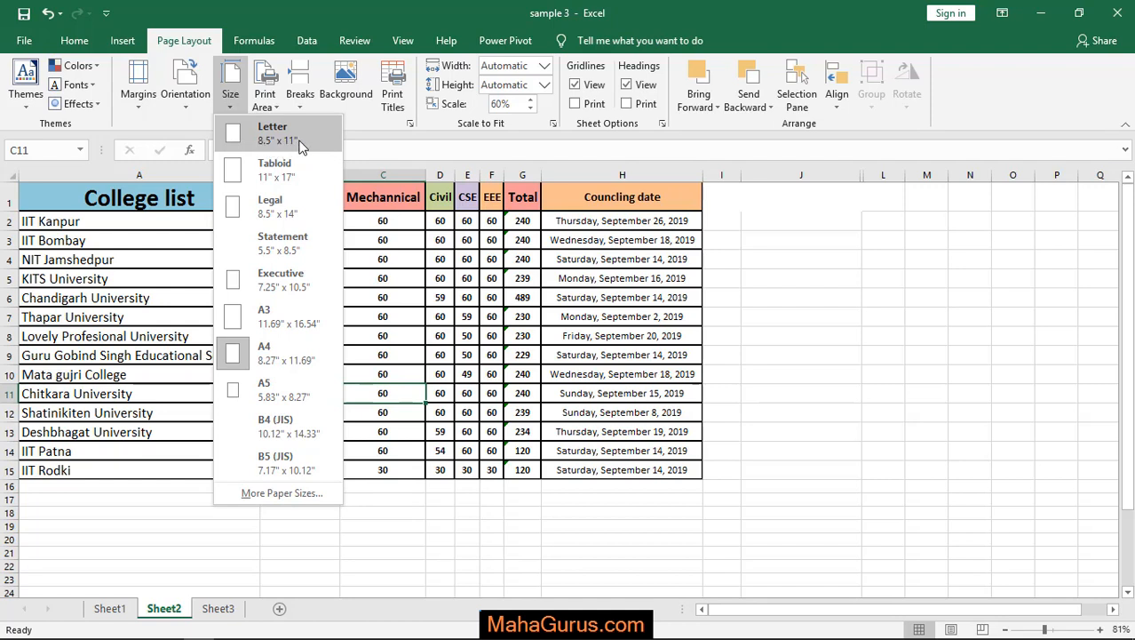
mouse_move(295, 138)
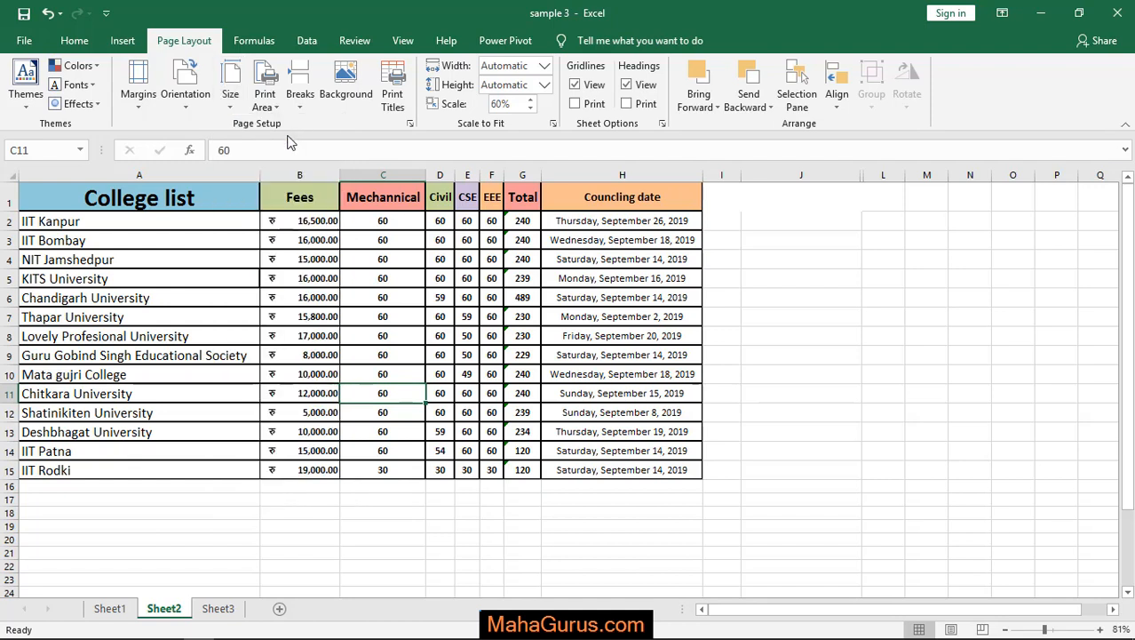
left_click(139, 220)
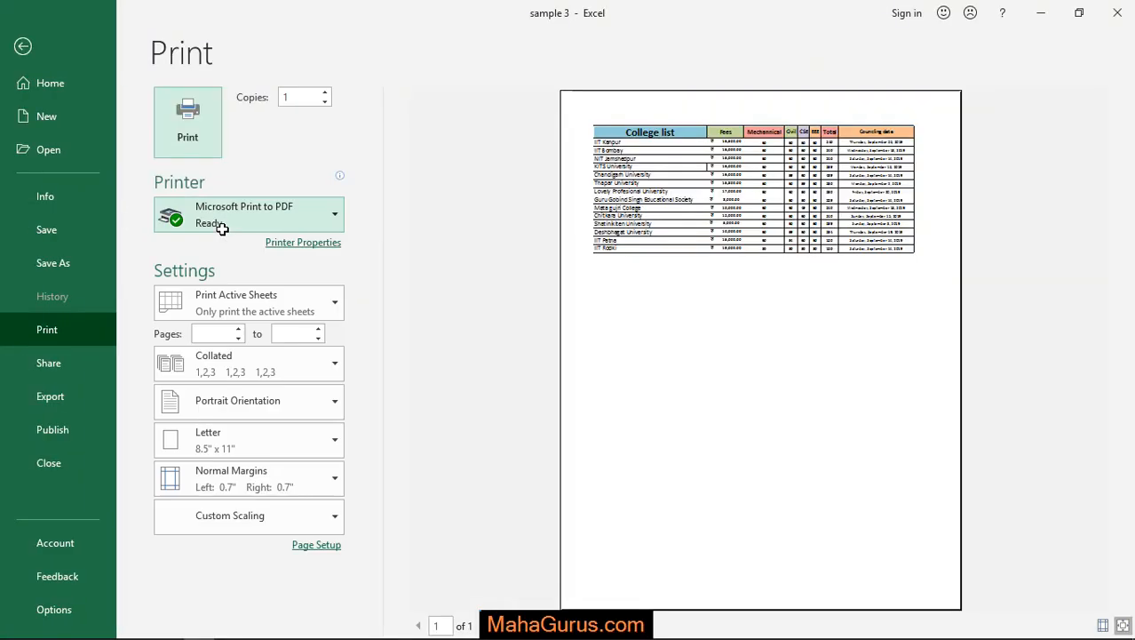
mouse_move(480, 302)
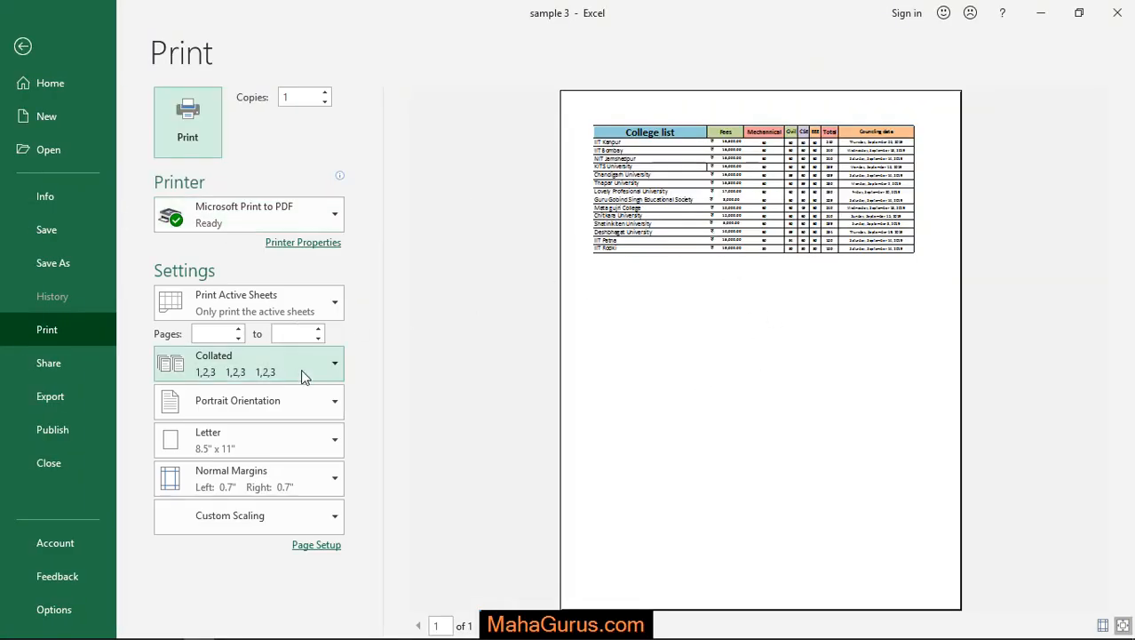
mouse_move(293, 400)
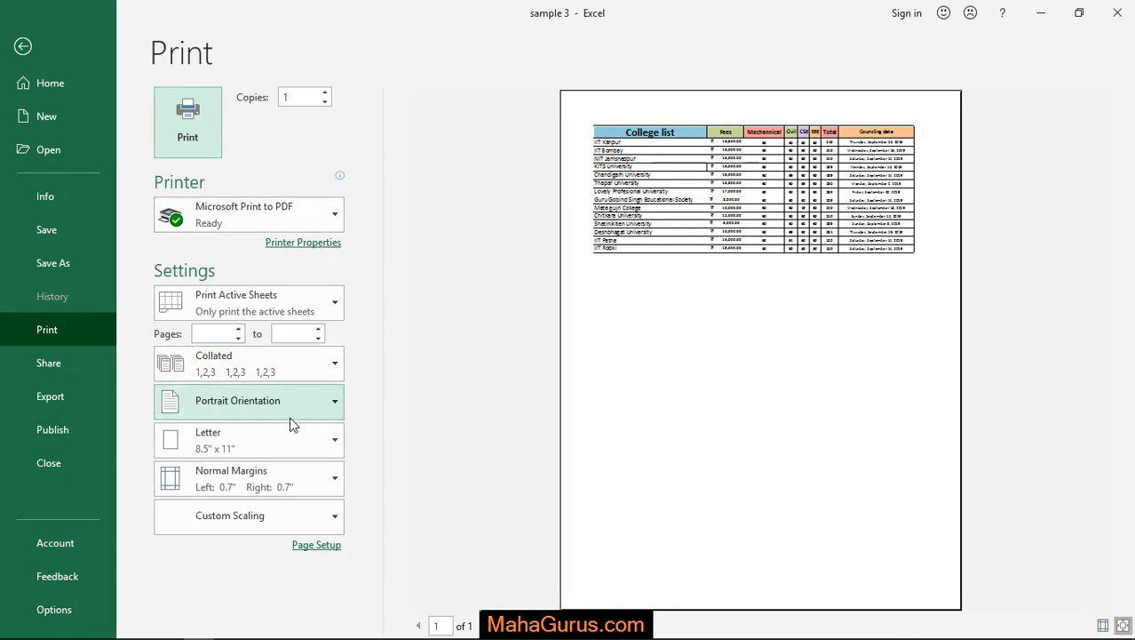
Step: Switch the paper size to A4 in print settings, then return to the worksheet
left_click(249, 441)
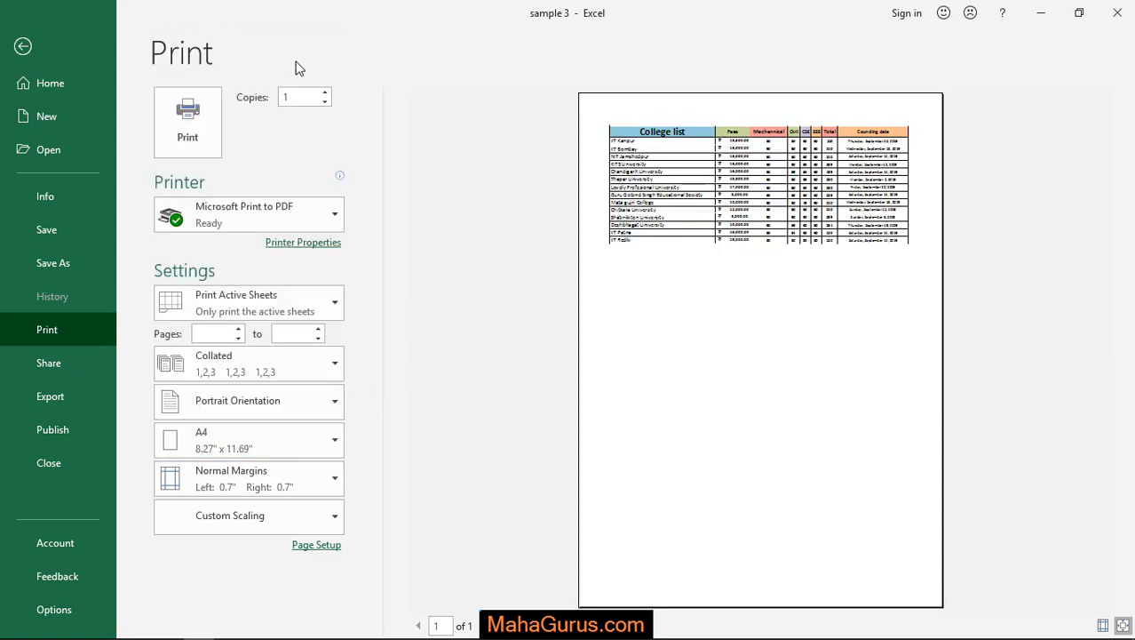
left_click(22, 46)
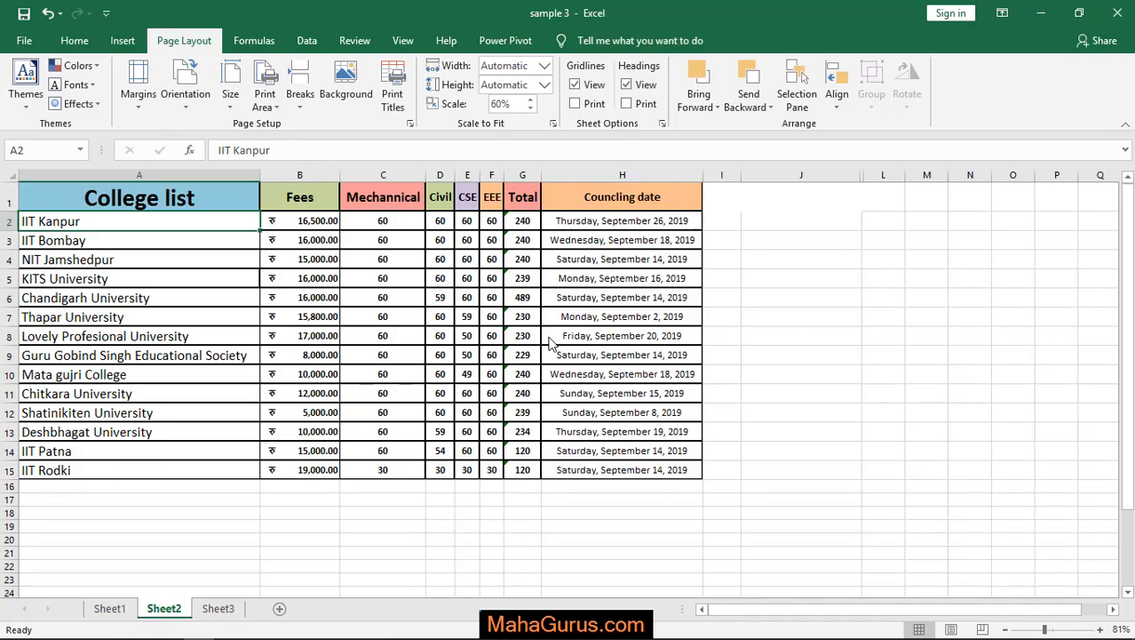